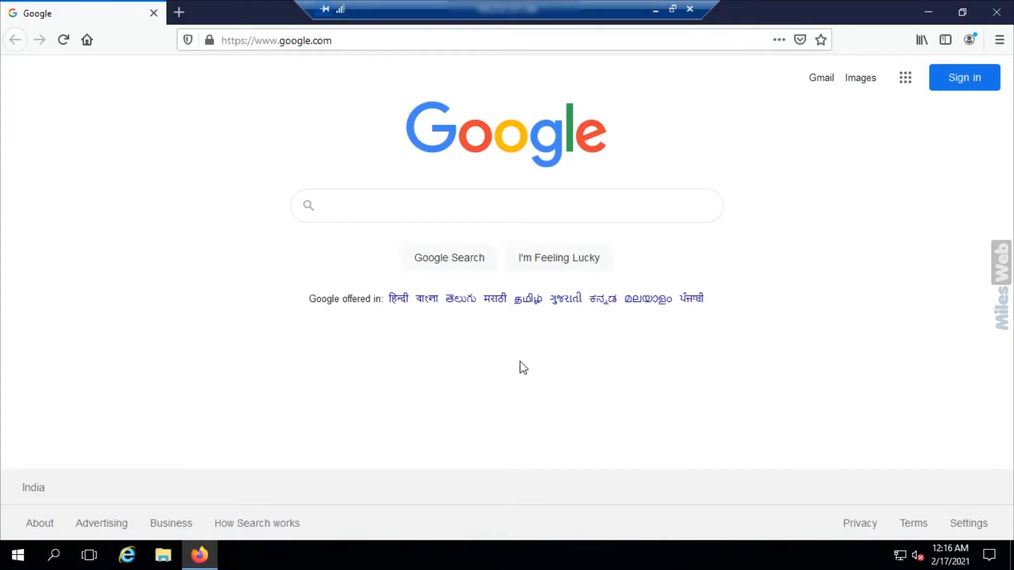
Step: Google 'download sql server management studio' and open the Microsoft Docs SSMS download result
text(download sql ser)
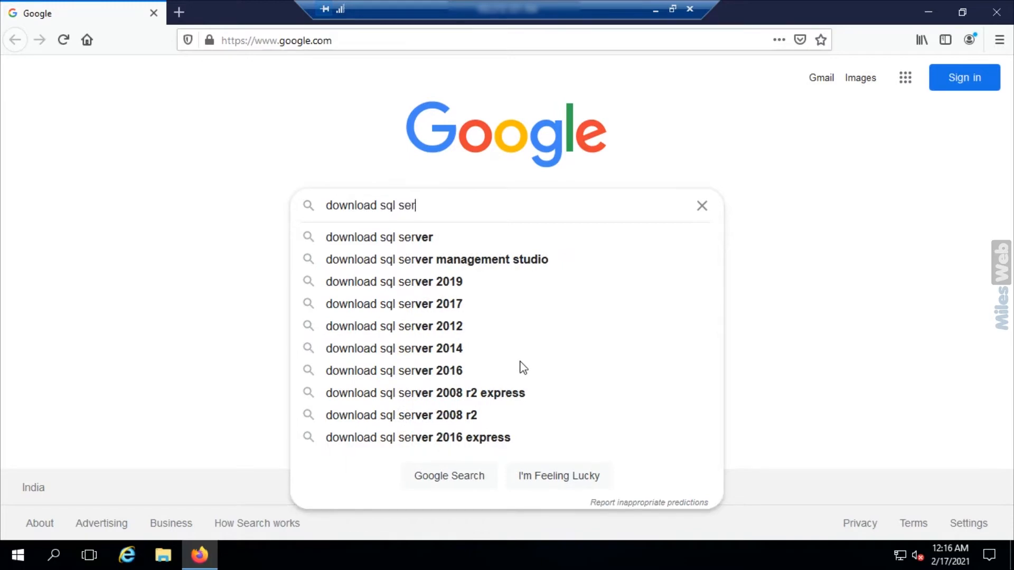
click(437, 260)
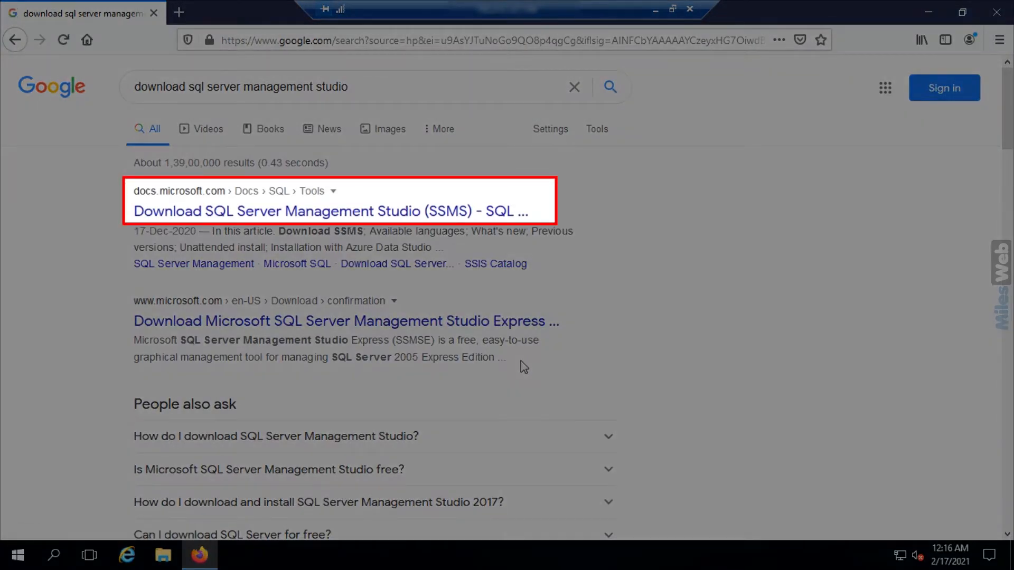
click(330, 210)
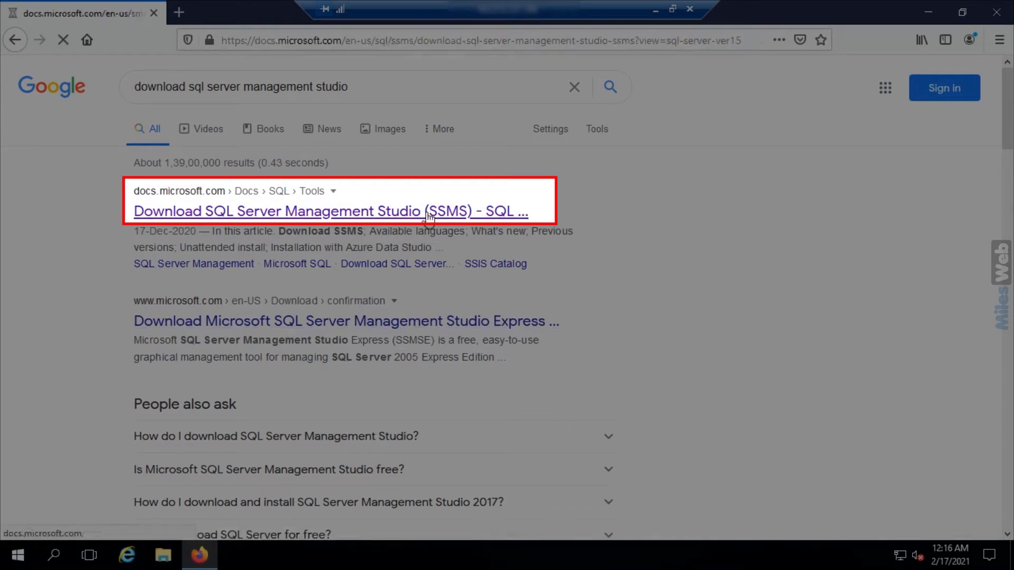
Step: Start downloading SSMS-Setup-ENU.exe from the Download SSMS section
click(329, 210)
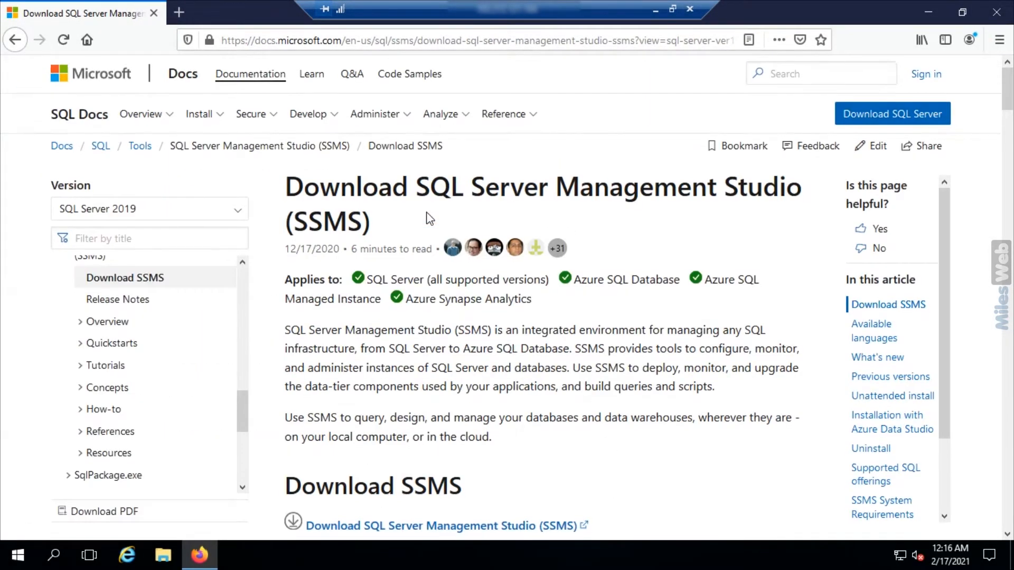
scroll(down, 3)
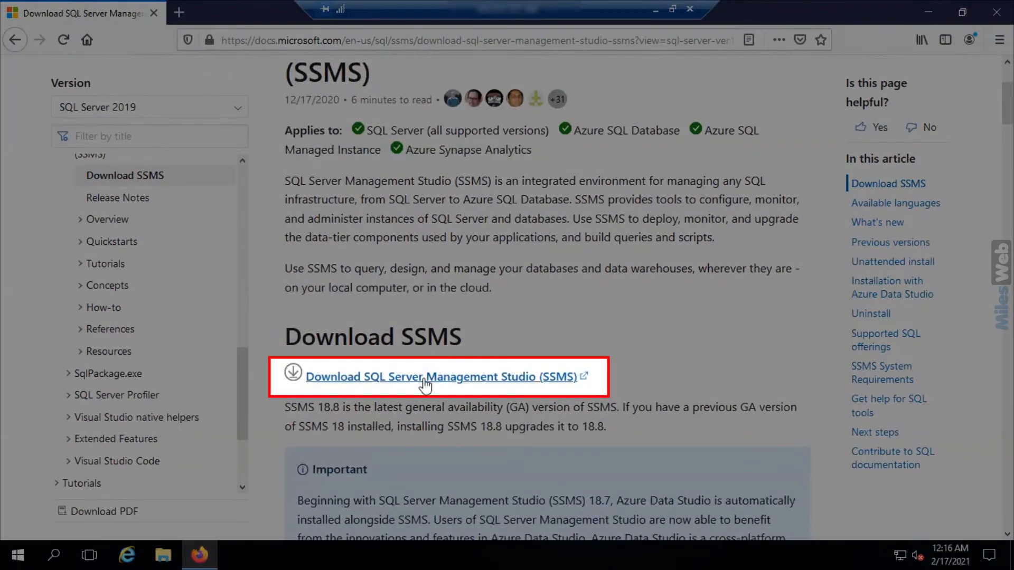
click(441, 377)
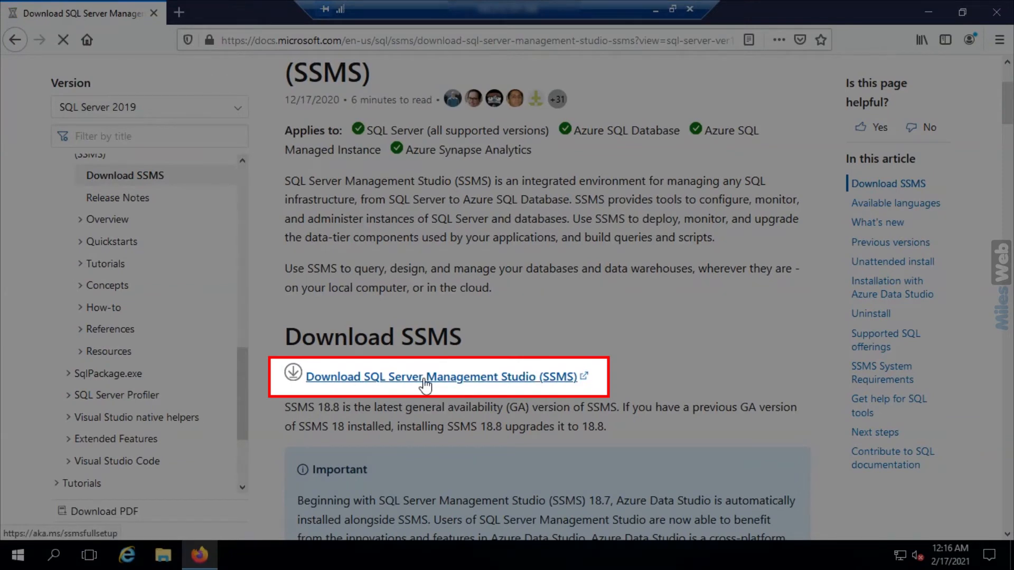
click(441, 377)
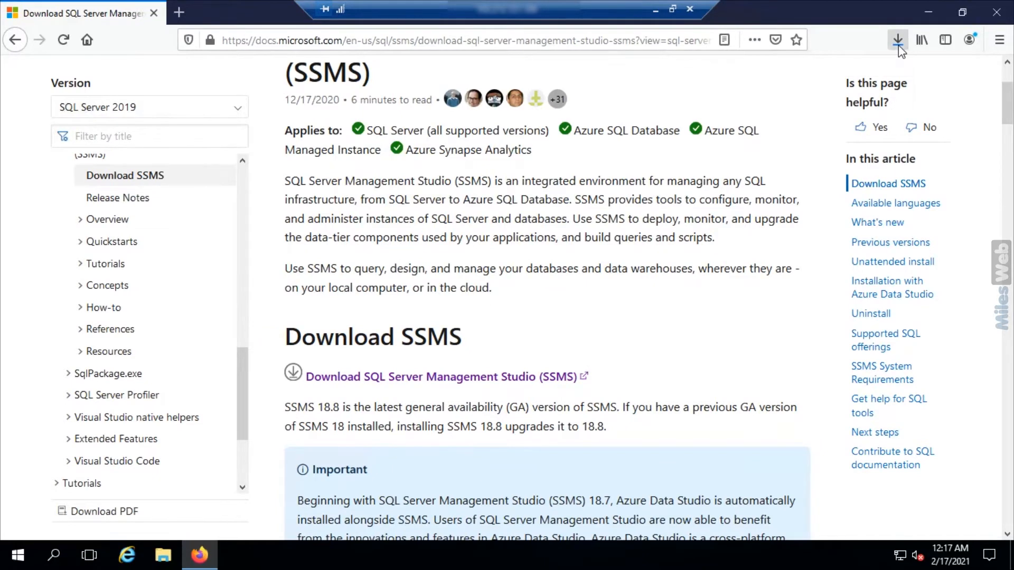
Step: Check the SSMS setup download progress in the full Downloads library
click(897, 39)
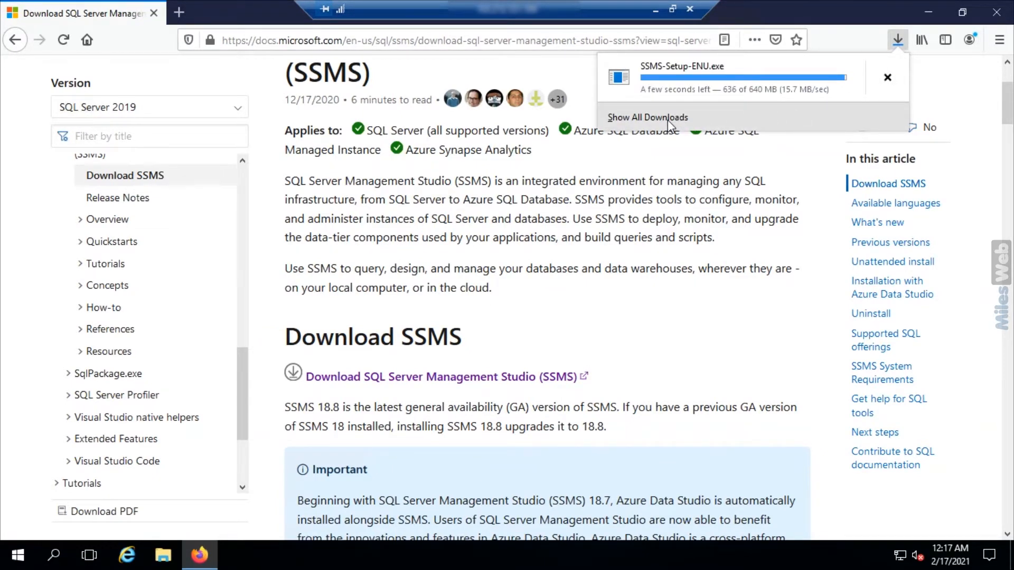
click(647, 118)
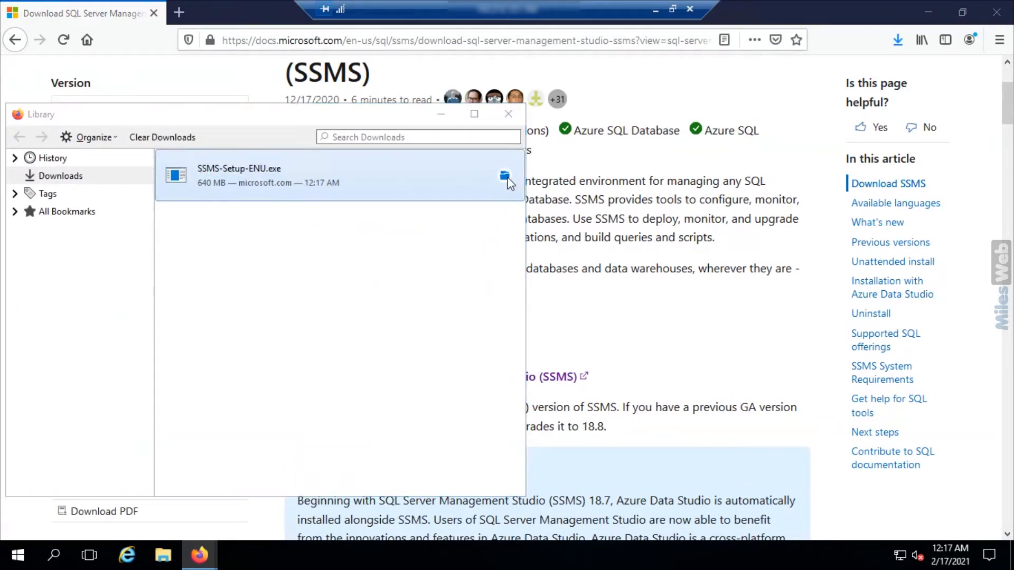
Step: Run SSMS-Setup-ENU from the Downloads folder and choose Install for SSMS 18.8
click(504, 176)
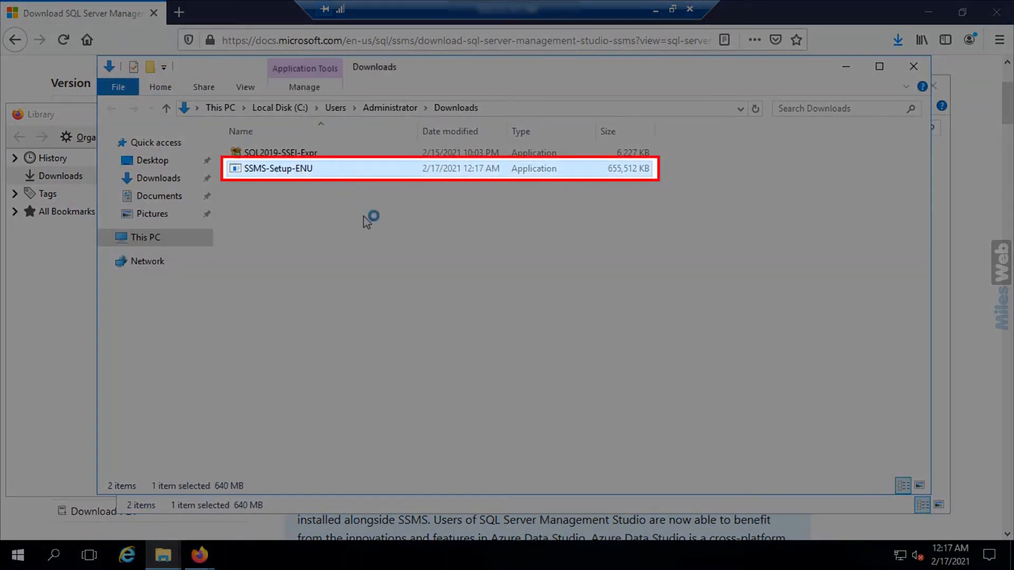
mouse_move(388, 235)
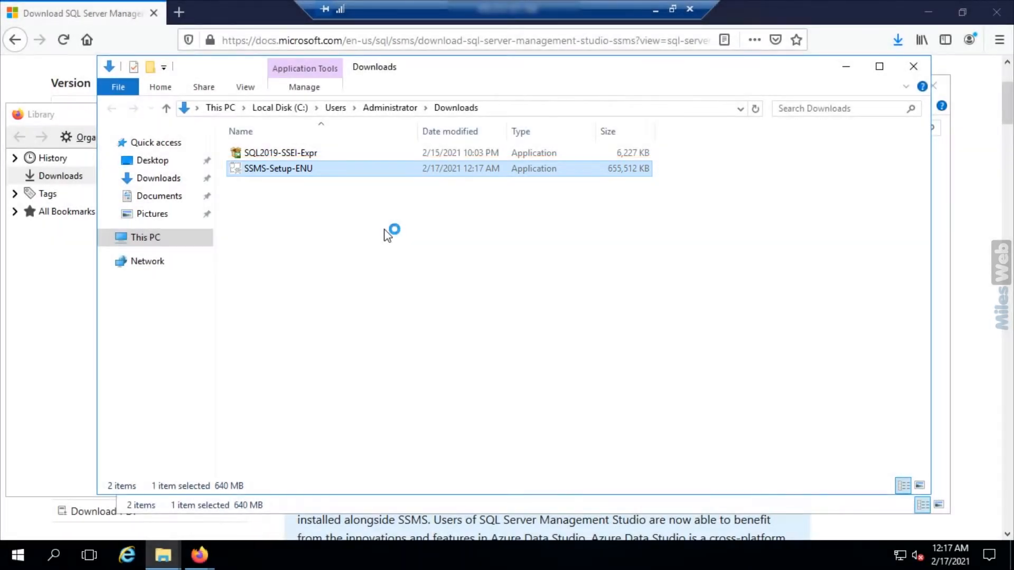
double_click(277, 168)
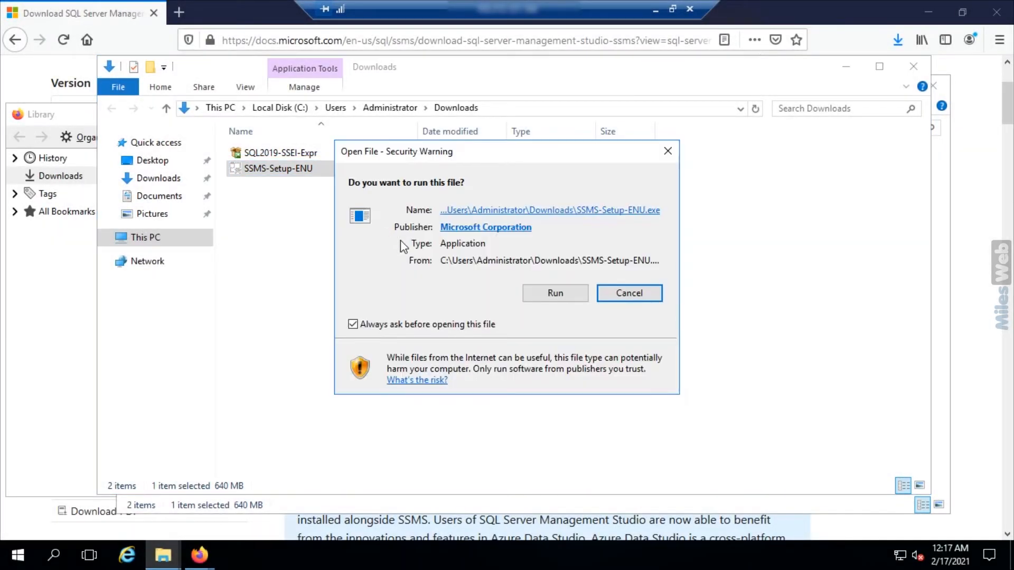
click(627, 293)
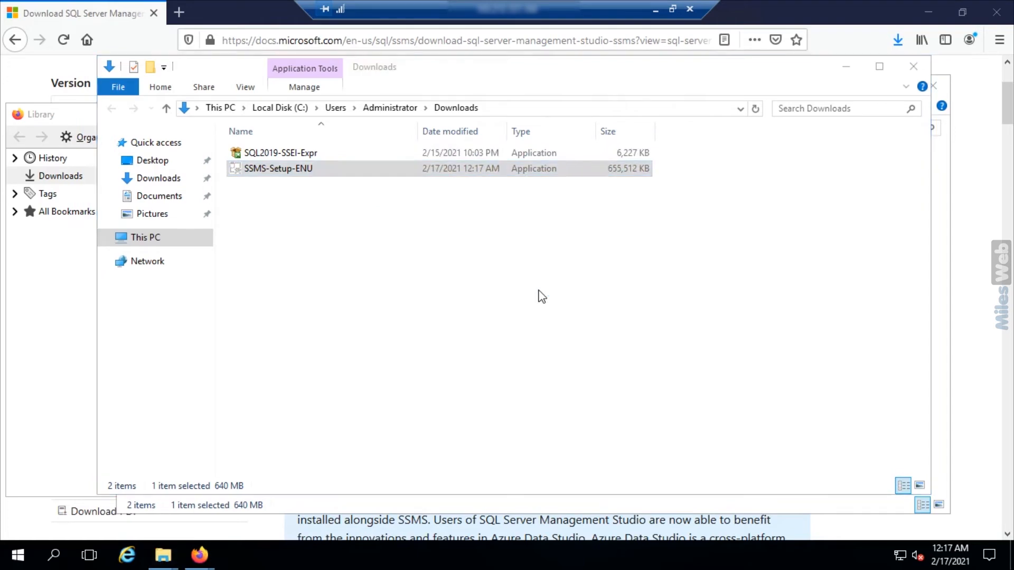
double_click(278, 168)
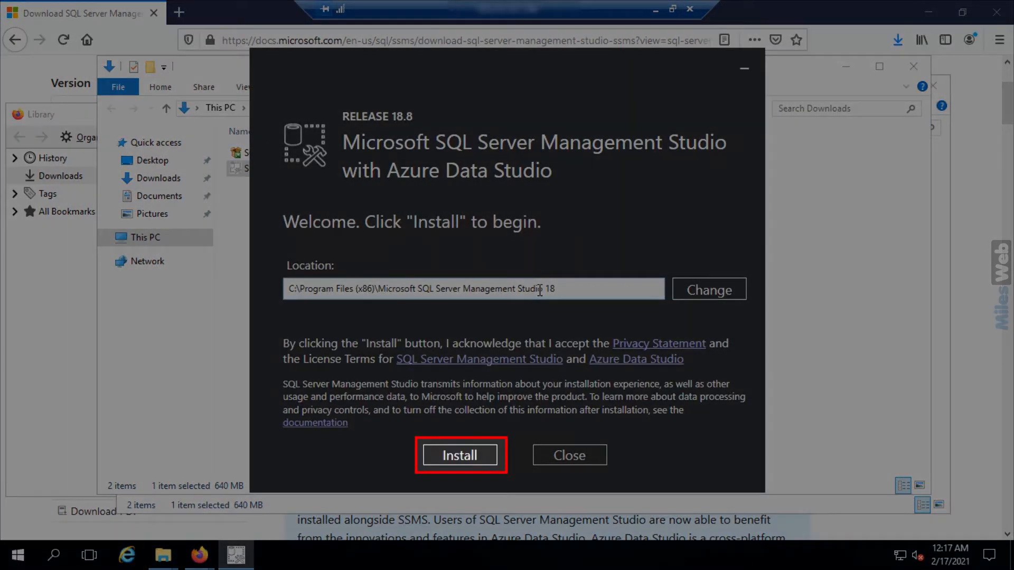
click(459, 455)
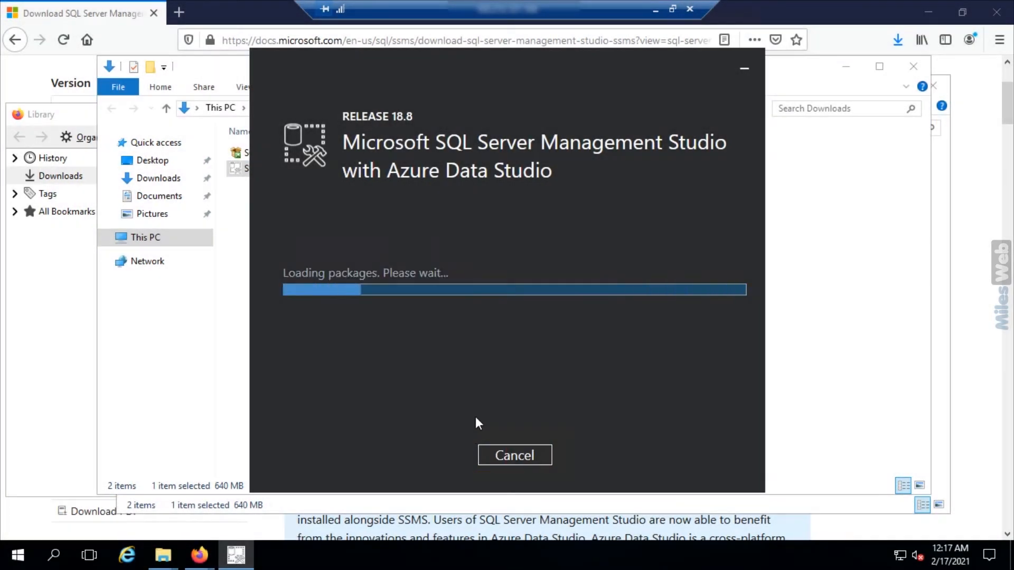